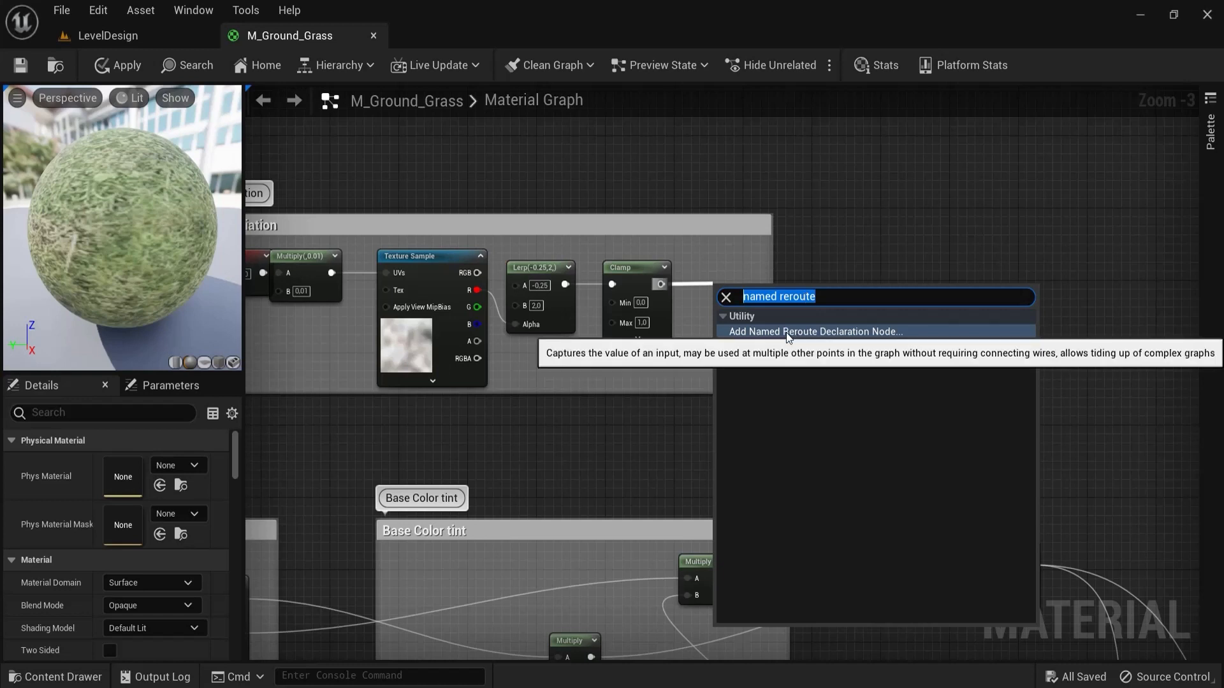
Step: Declare a named reroute 'micro variation' on the micro texture variation Clamp output
{"action": "left_click", "coordinate": [814, 331]}
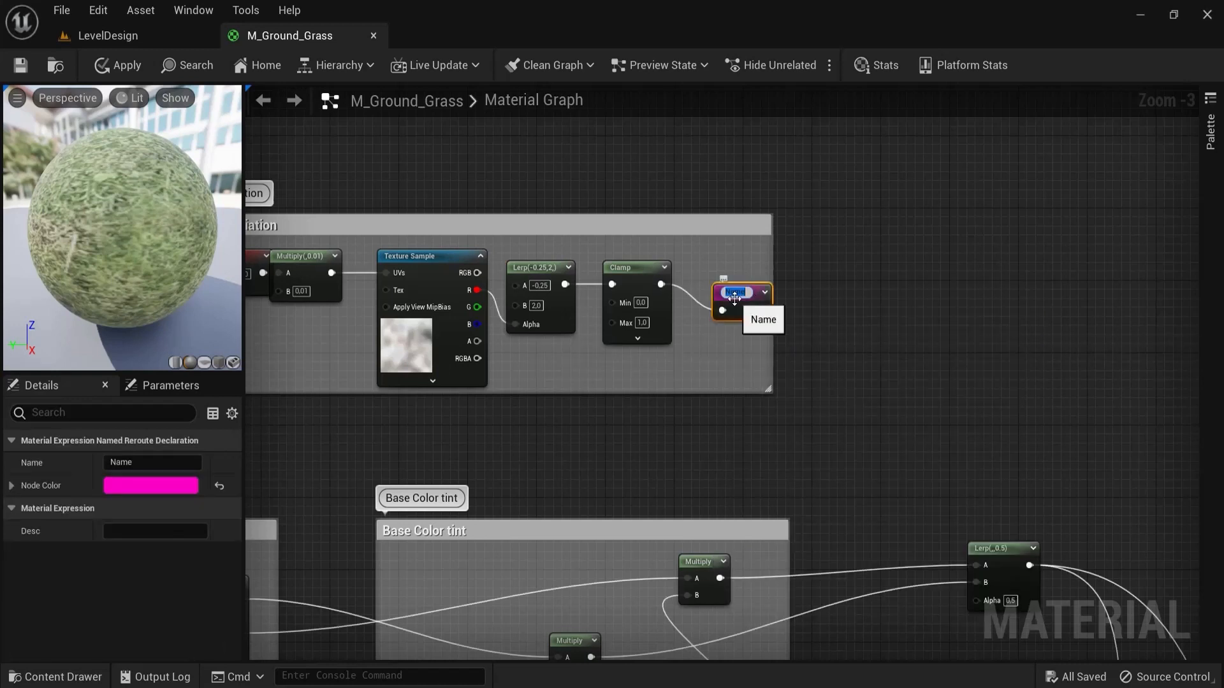
{"action": "type", "text": "micro variation"}
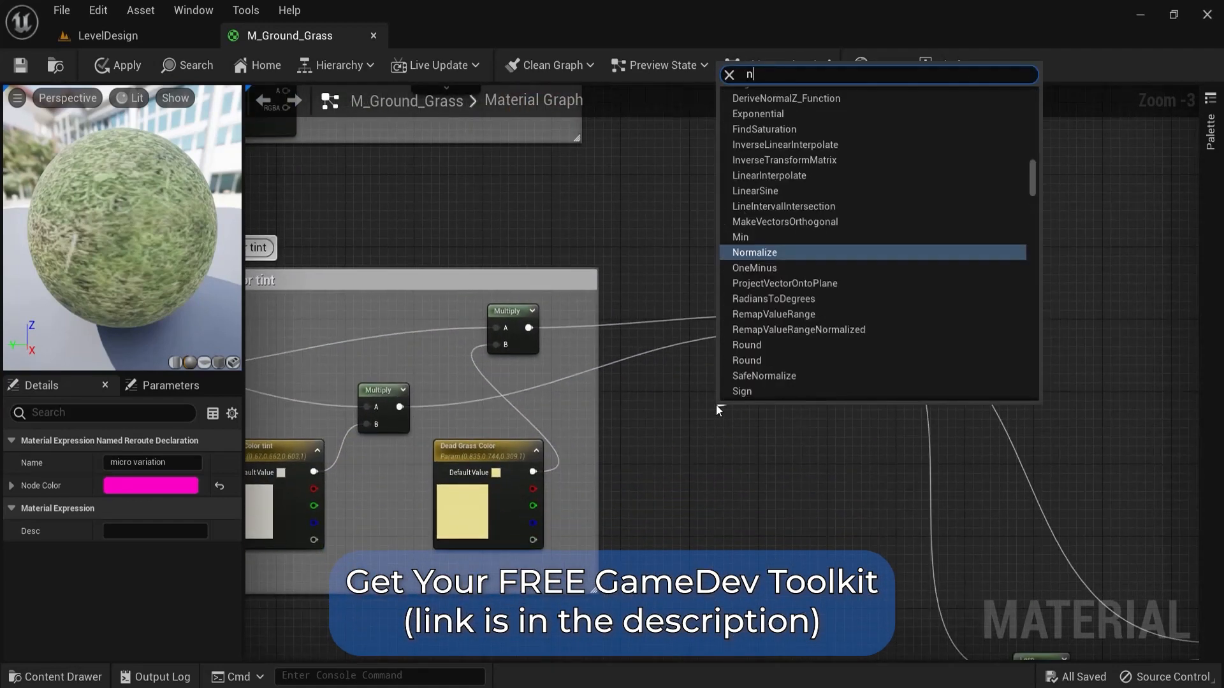
Step: Place a 'micro variation' reroute usage node and position it beside the Base Color tint Lerp
{"action": "type", "text": "am"}
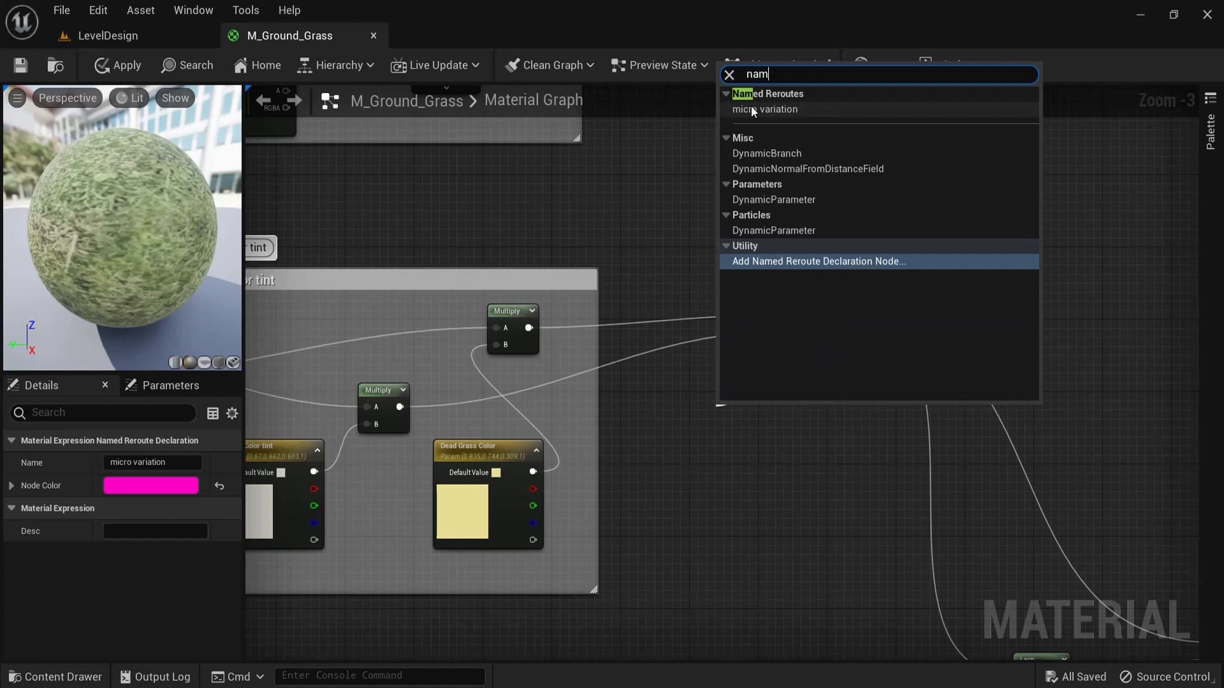
{"action": "mouse_move", "coordinate": [761, 112]}
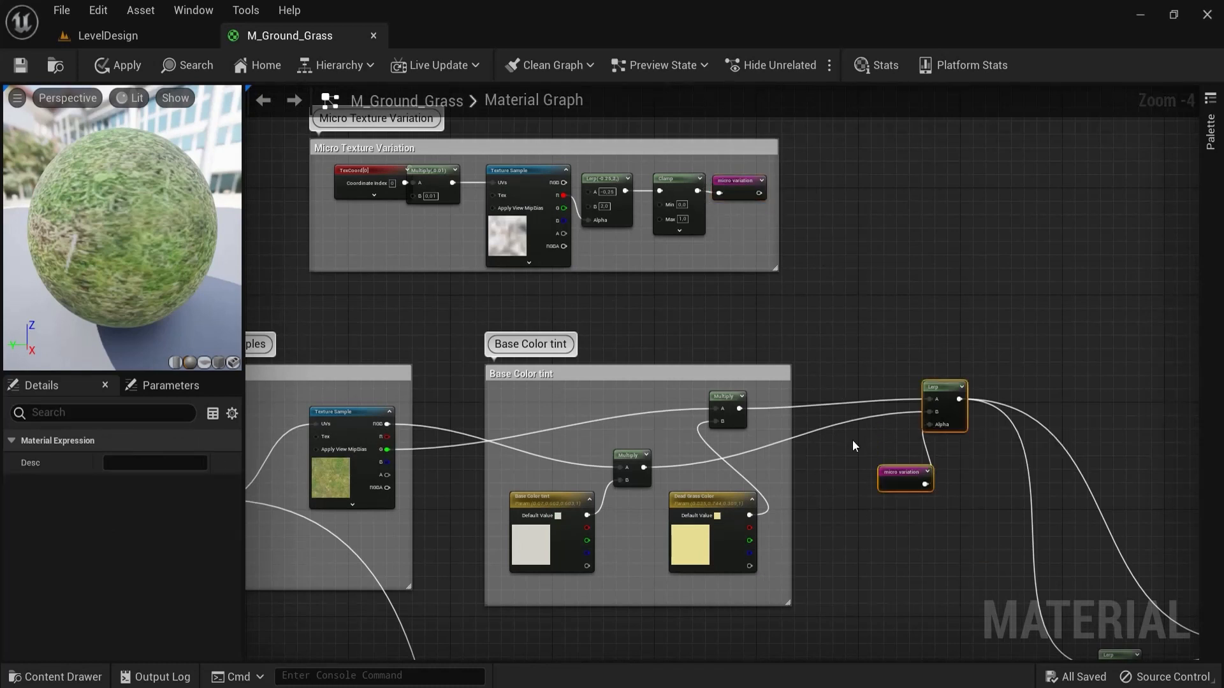
{"action": "left_click_drag", "start_coordinate": [906, 474], "coordinate": [867, 452]}
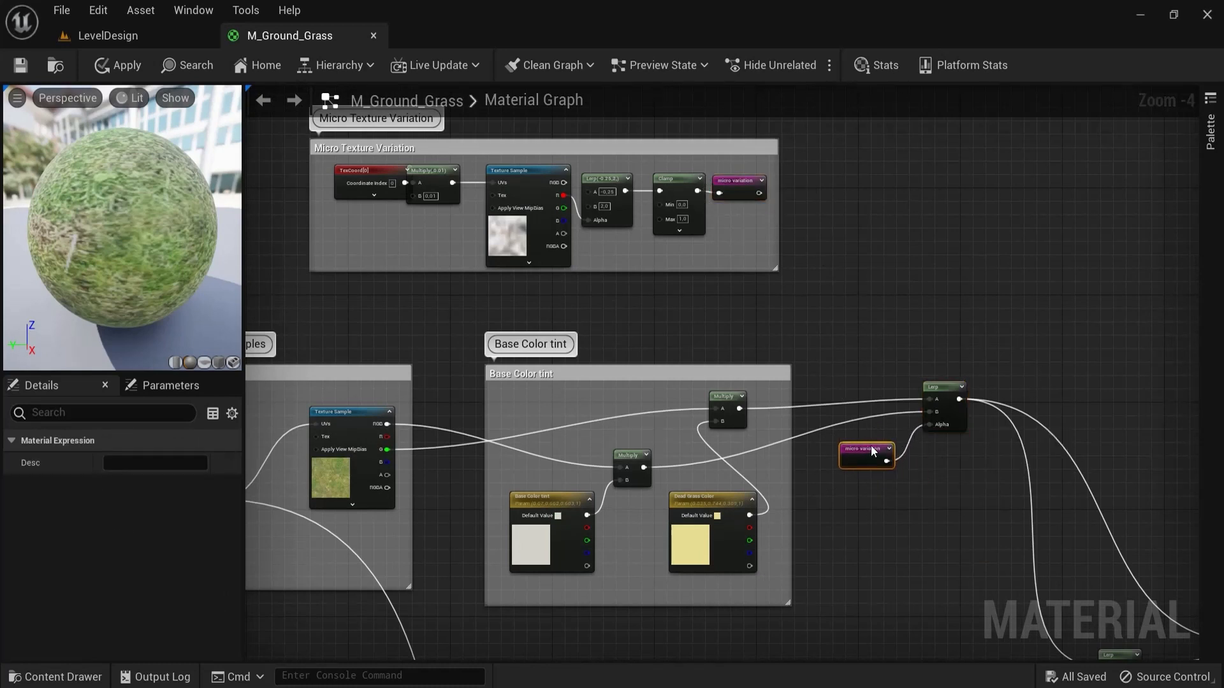
{"action": "scroll", "scroll_direction": "down", "scroll_amount": 3}
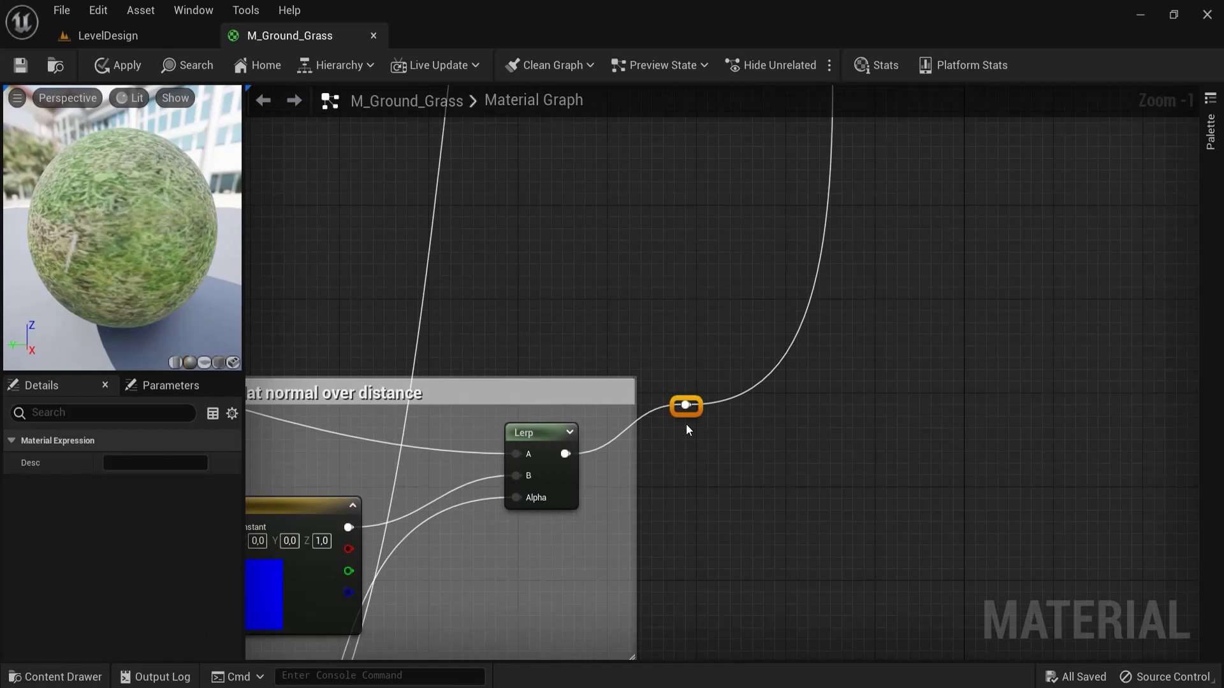
Step: Convert the fade-to-flat-normal reroute to a named reroute and move its usage beside the Normal pin
{"action": "left_click_drag", "start_coordinate": [686, 405], "coordinate": [743, 437]}
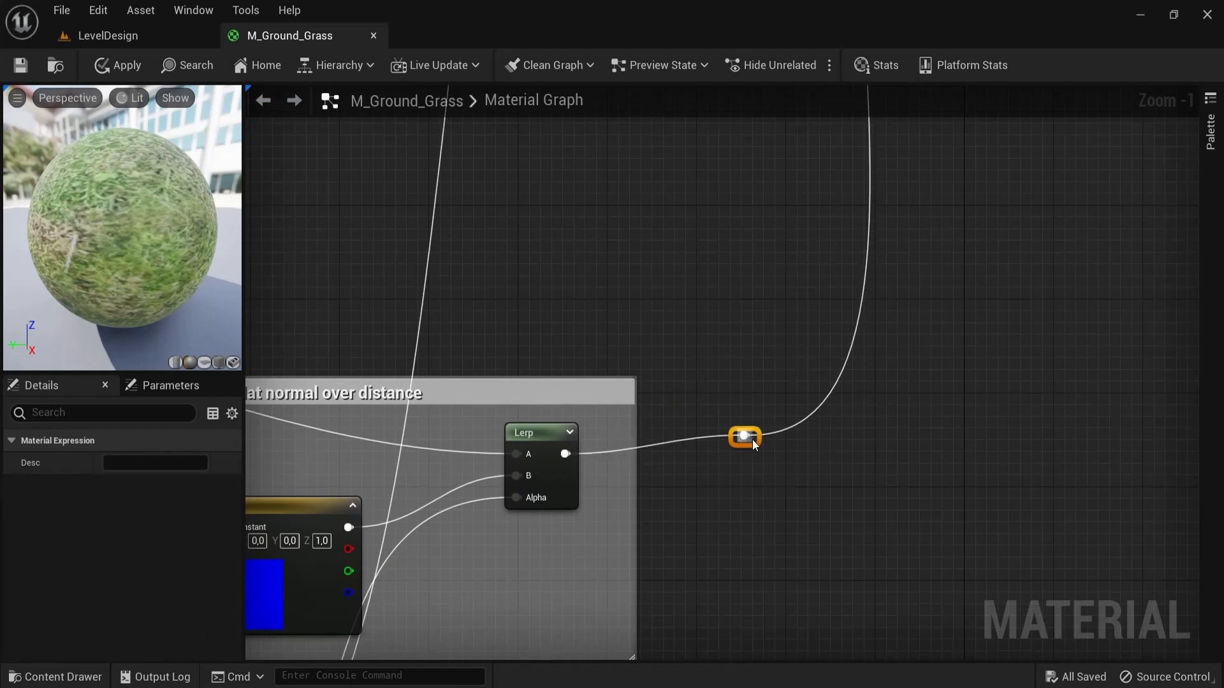
{"action": "right_click", "coordinate": [742, 437]}
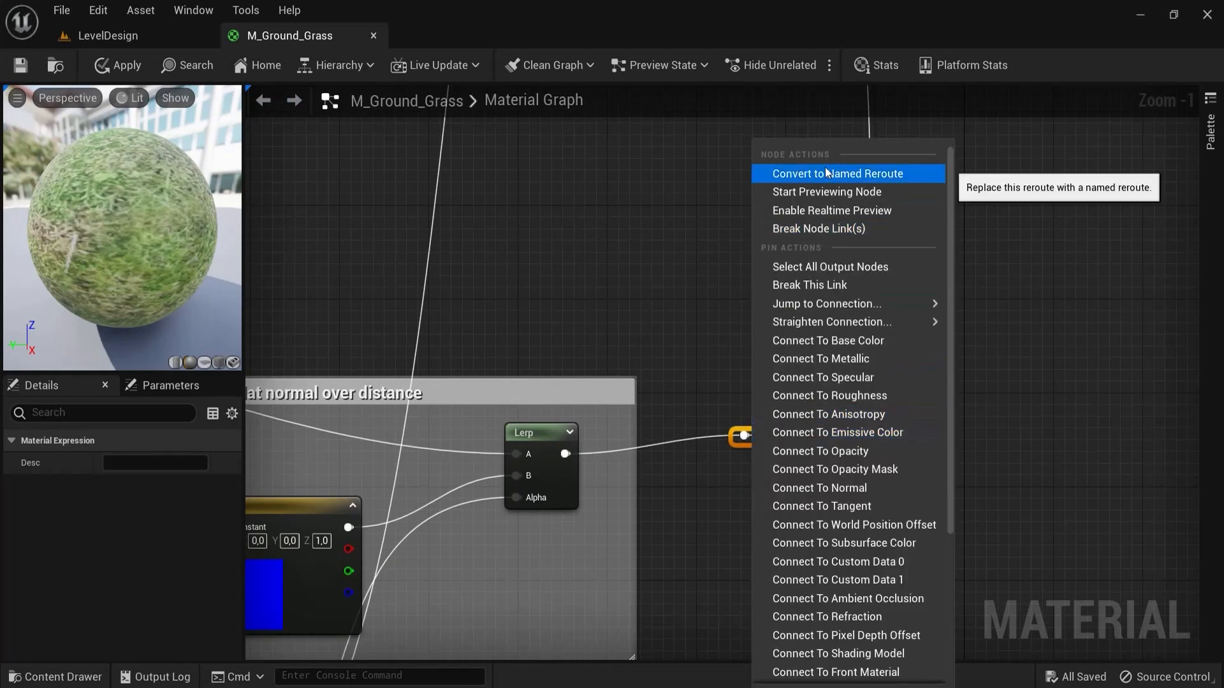
{"action": "left_click", "coordinate": [834, 174]}
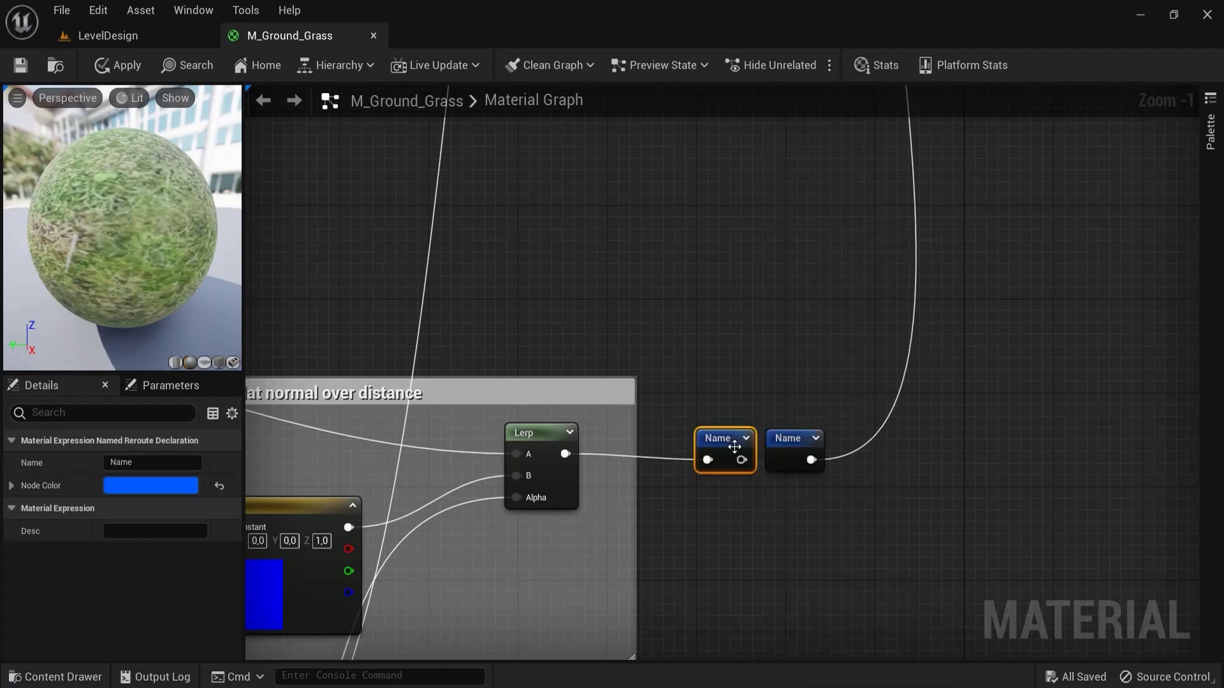
{"action": "left_click_drag", "start_coordinate": [724, 448], "coordinate": [792, 322]}
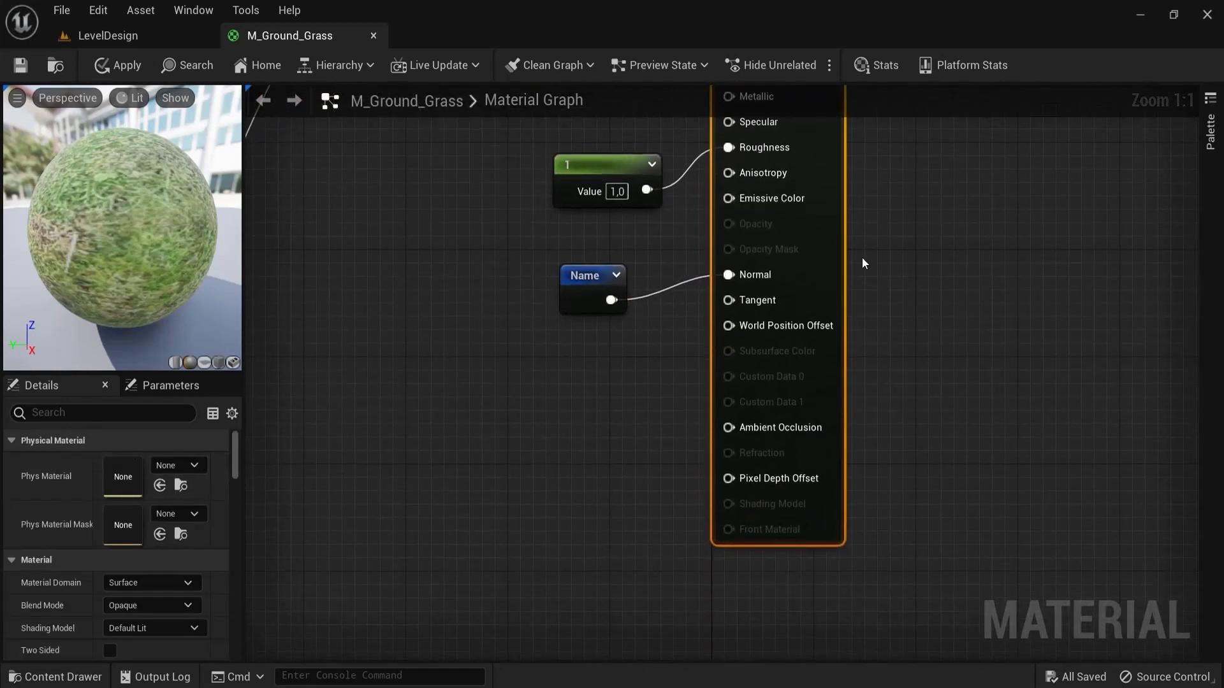
{"action": "scroll", "scroll_direction": "down", "scroll_amount": 3}
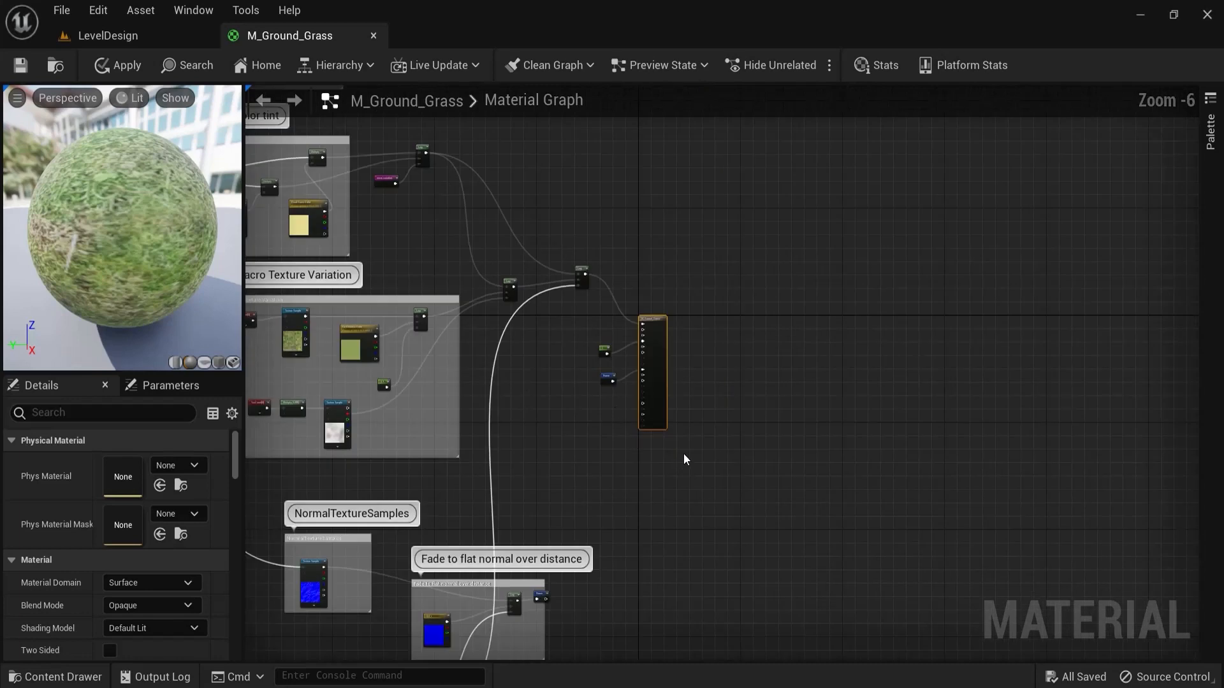